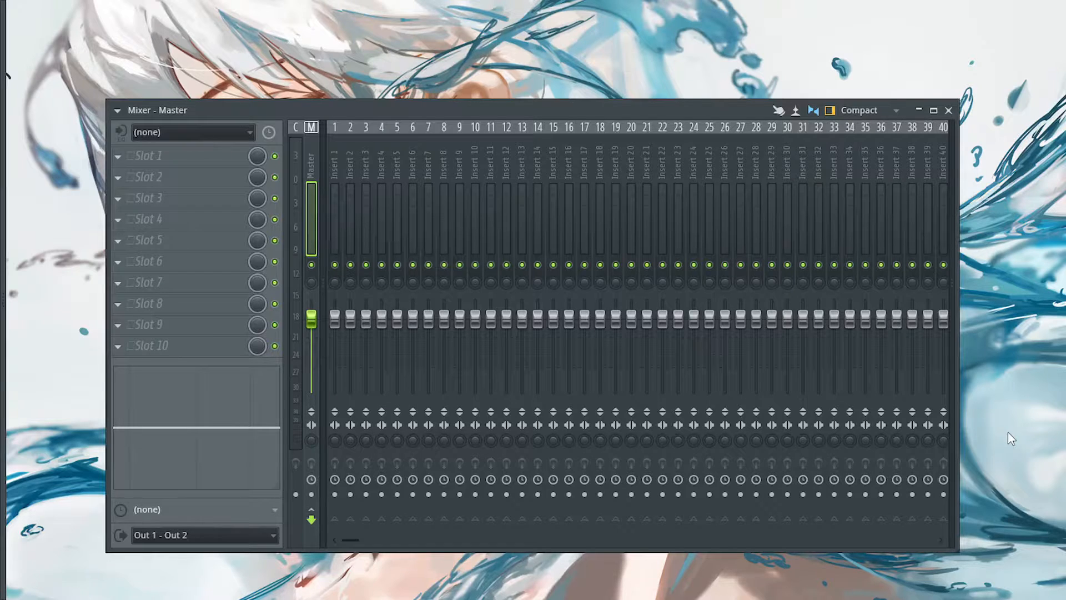
pyautogui.moveTo(258, 283)
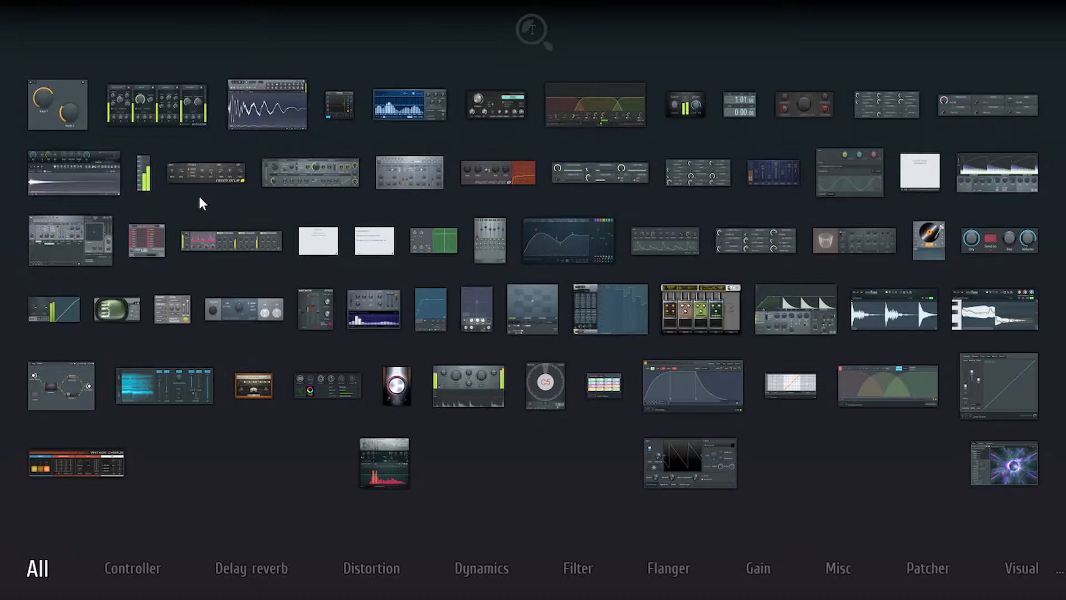
# Search the plugin picker for 'peak' and add Fruity Peak Controller to the Master track.
pyautogui.write('peak')
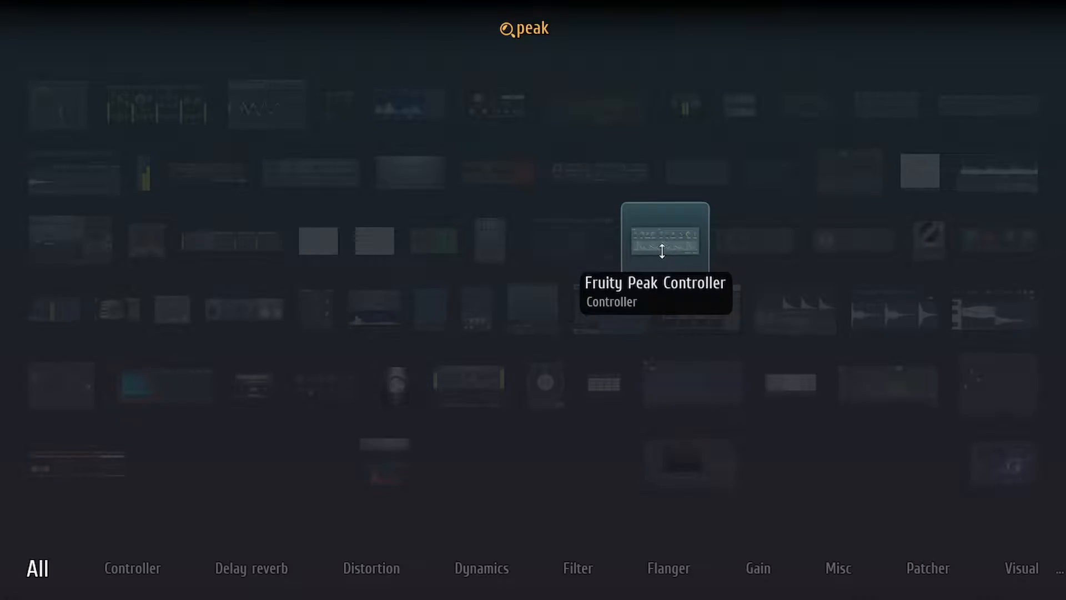
pyautogui.doubleClick(662, 236)
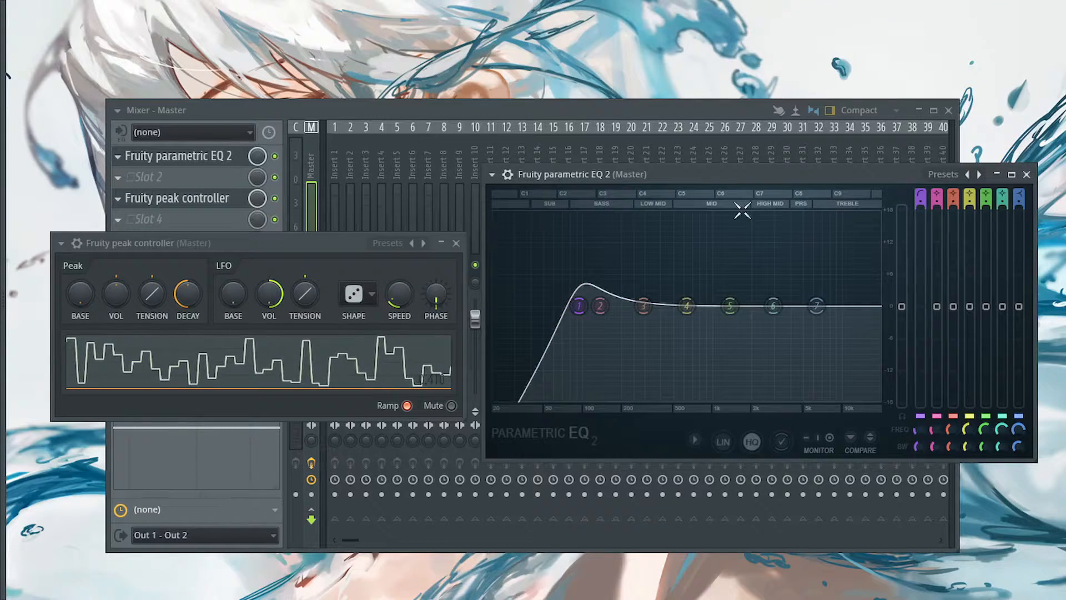
# Link EQ band 1 frequency to the Peak ctrl - LFO internal controller and accept.
pyautogui.rightClick(902, 306)
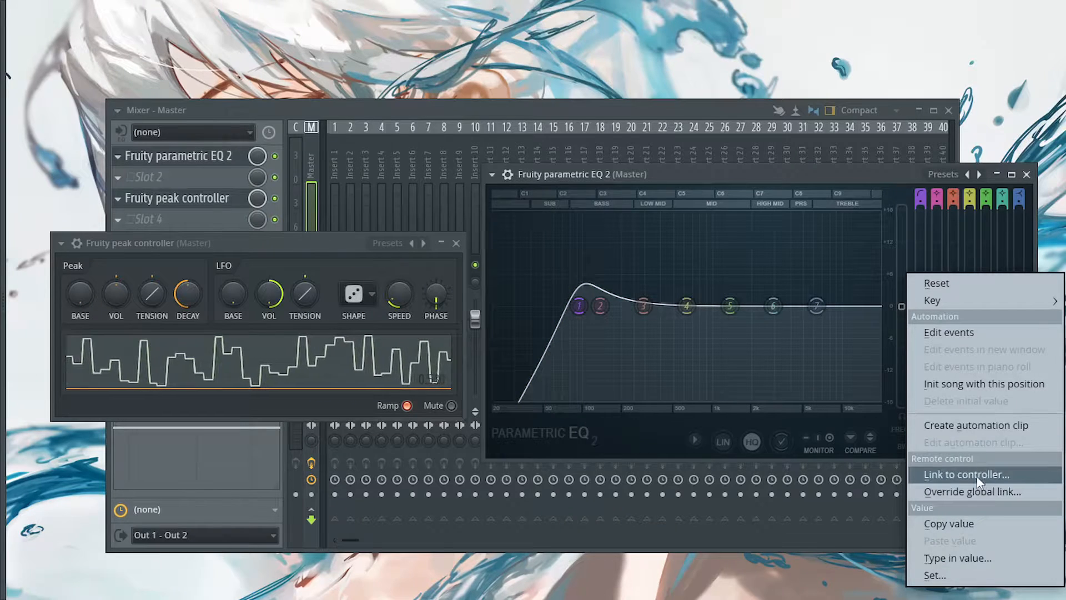
pyautogui.click(975, 474)
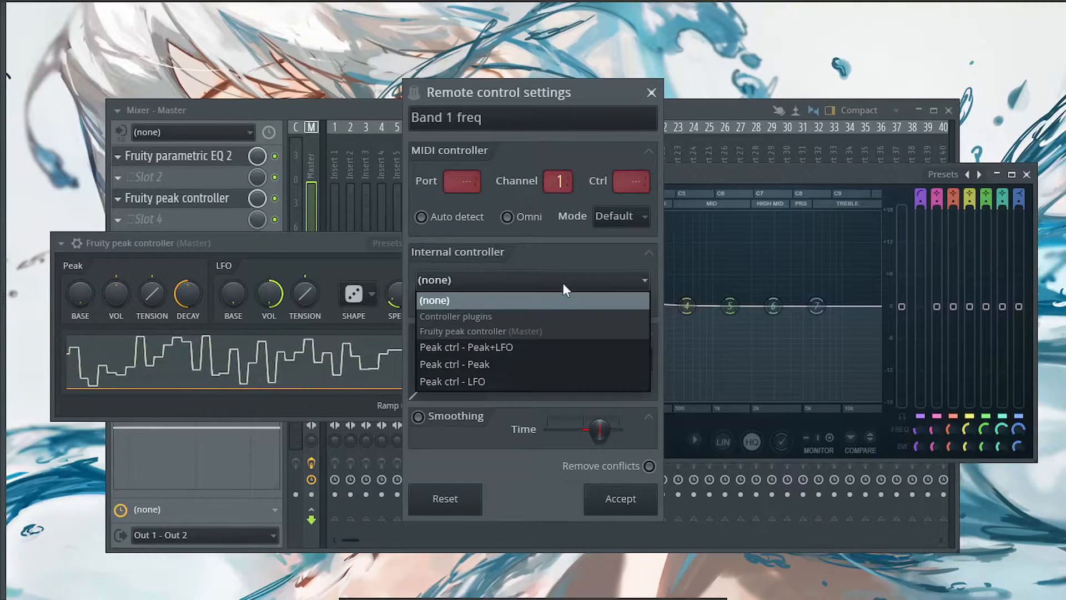
pyautogui.moveTo(514, 381)
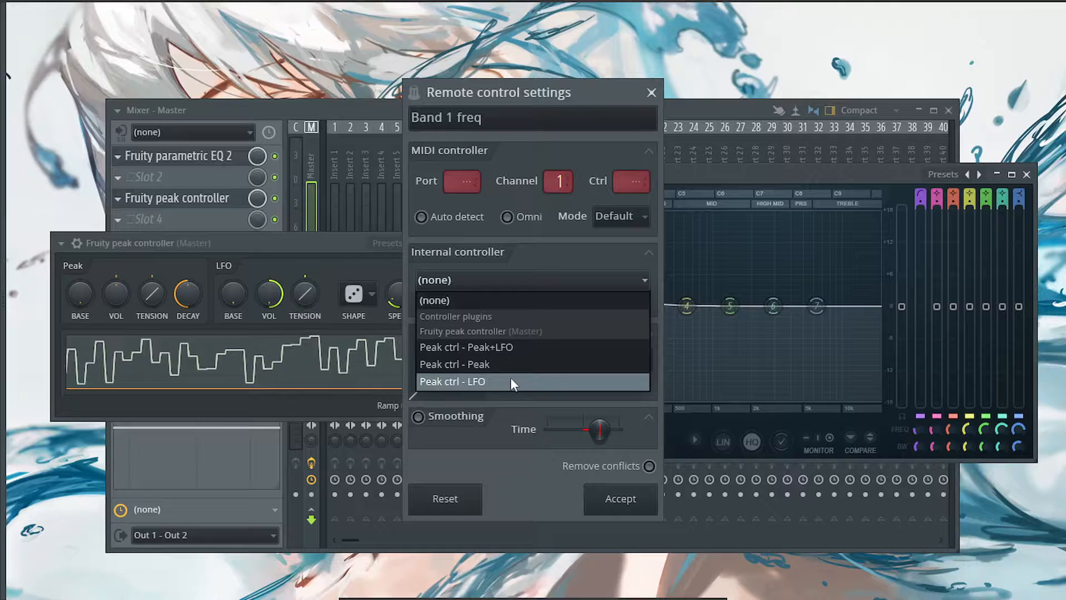
pyautogui.click(452, 382)
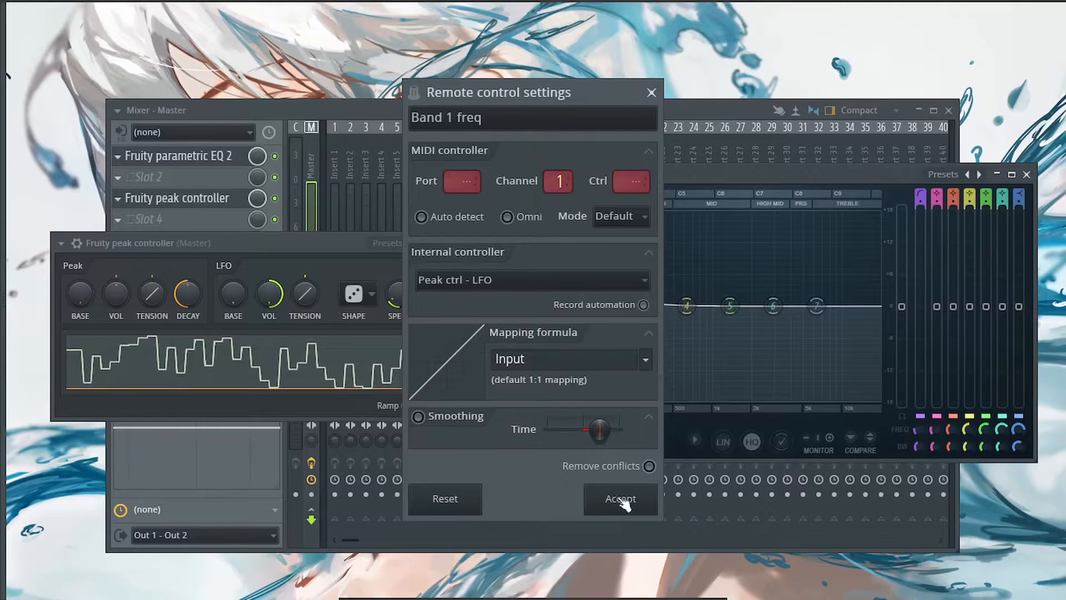
pyautogui.click(619, 499)
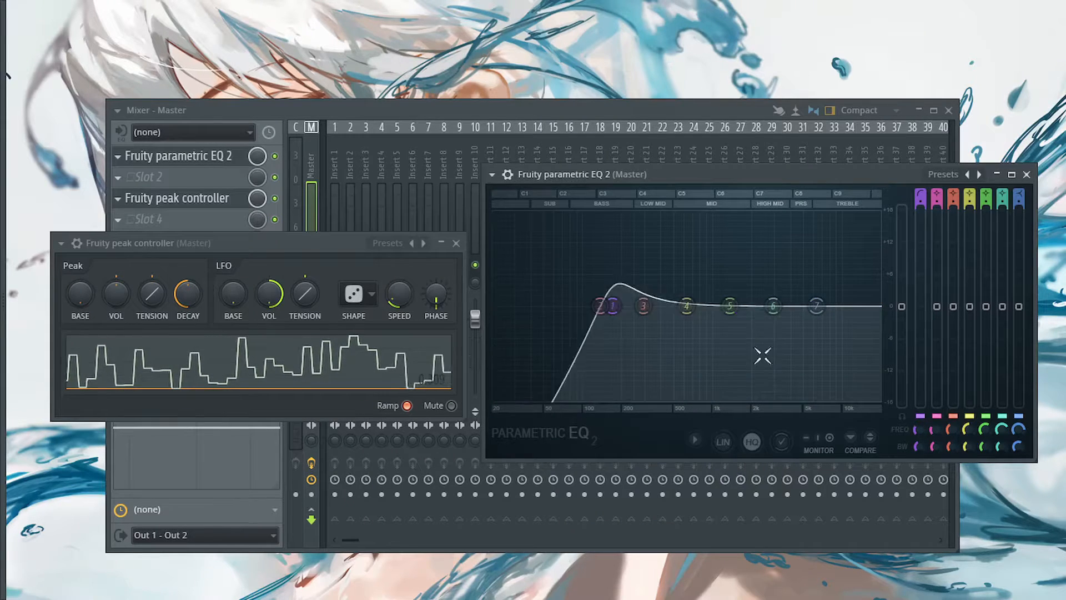
# Override the band 1 frequency link with a longer smoothing time and a different mapping formula.
pyautogui.rightClick(817, 305)
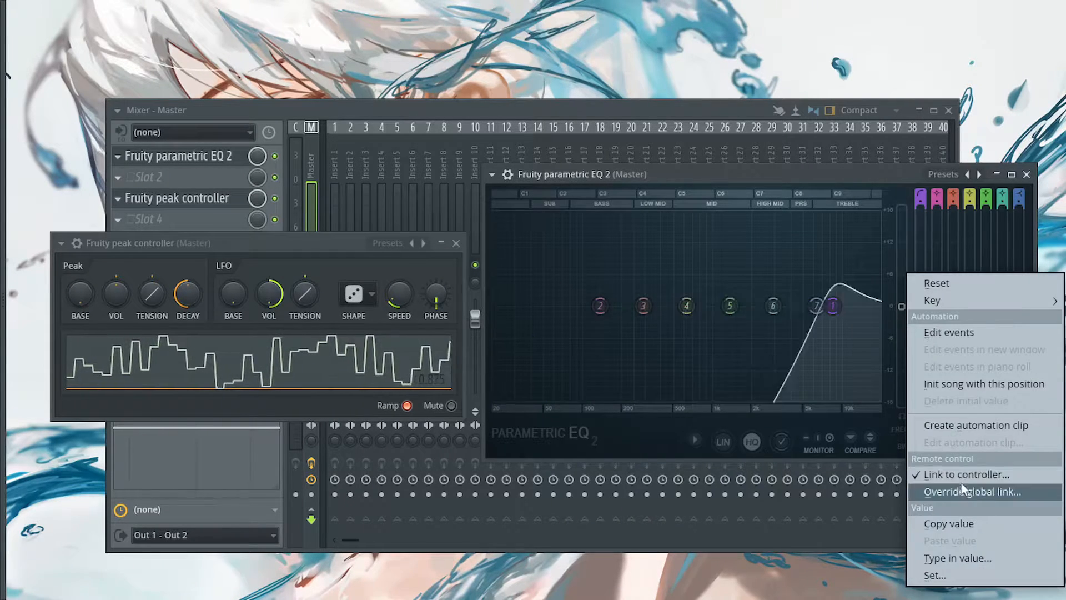
pyautogui.click(964, 475)
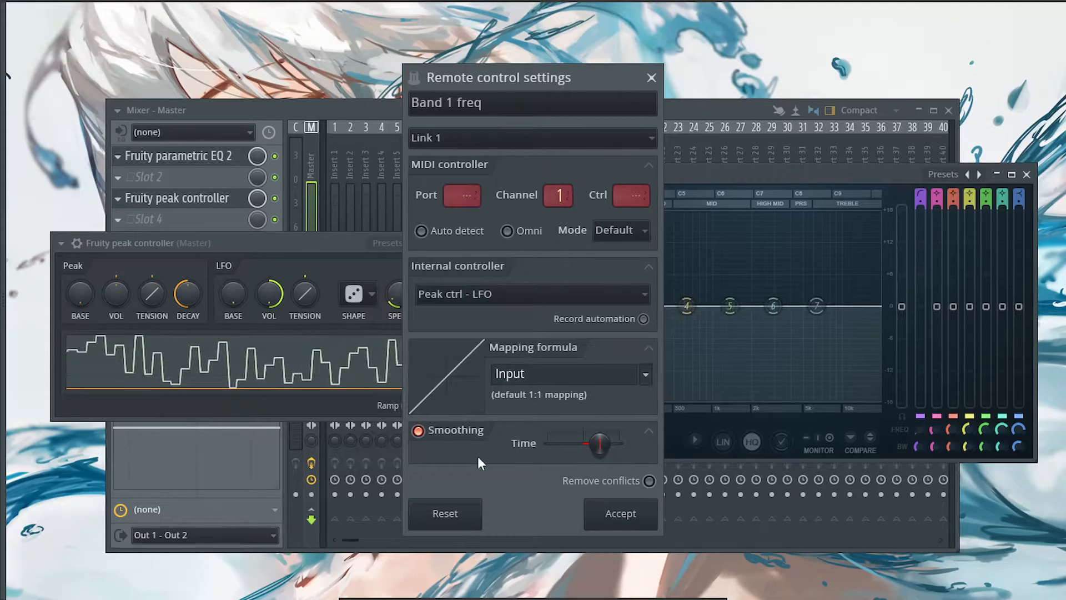
pyautogui.moveTo(599, 443); pyautogui.dragTo(619, 443)
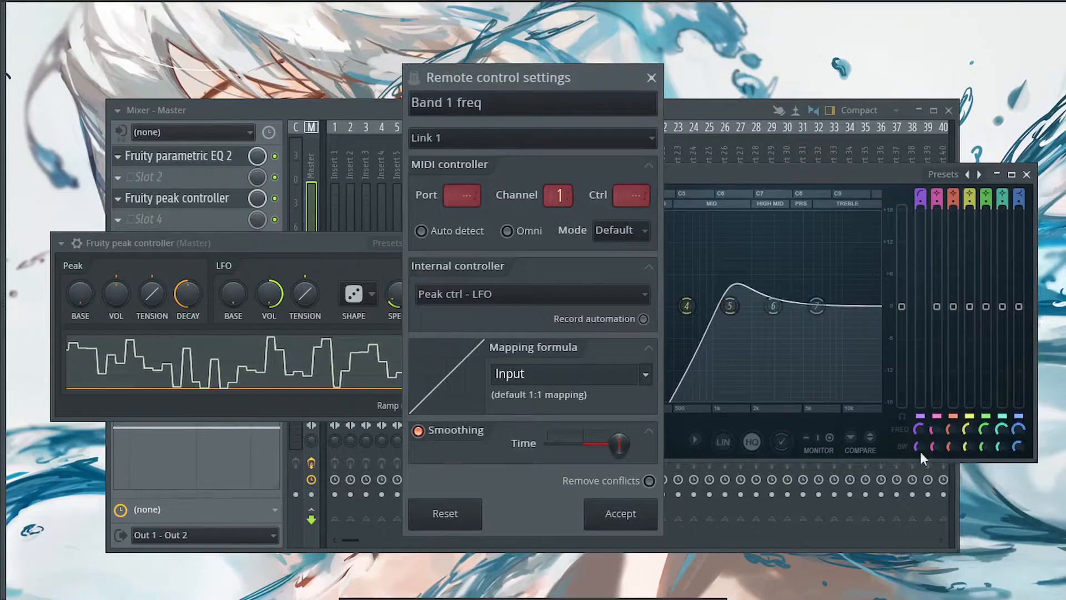
pyautogui.click(645, 375)
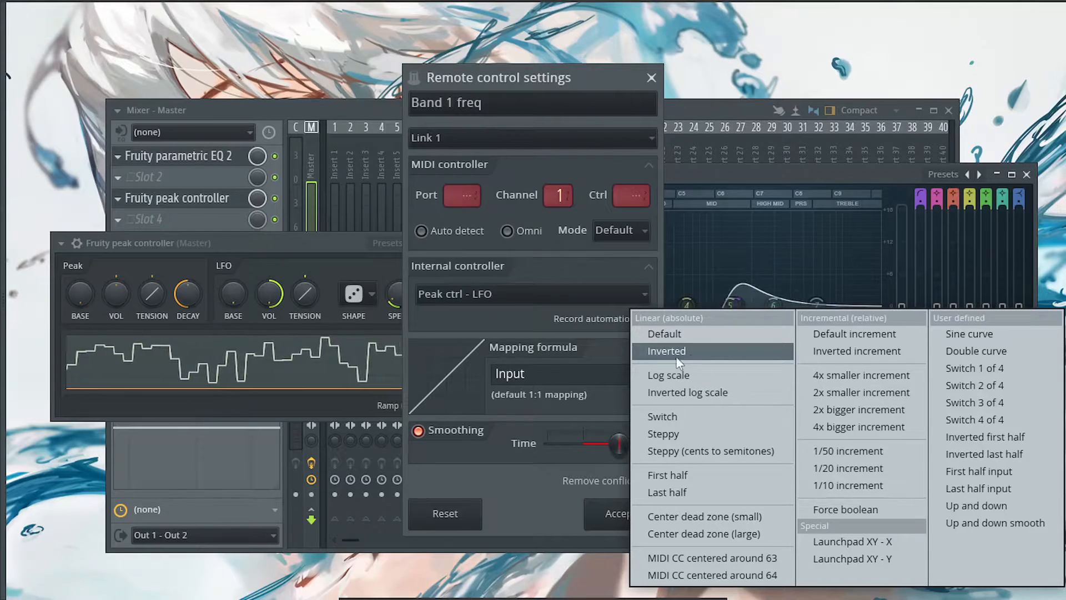
pyautogui.click(652, 78)
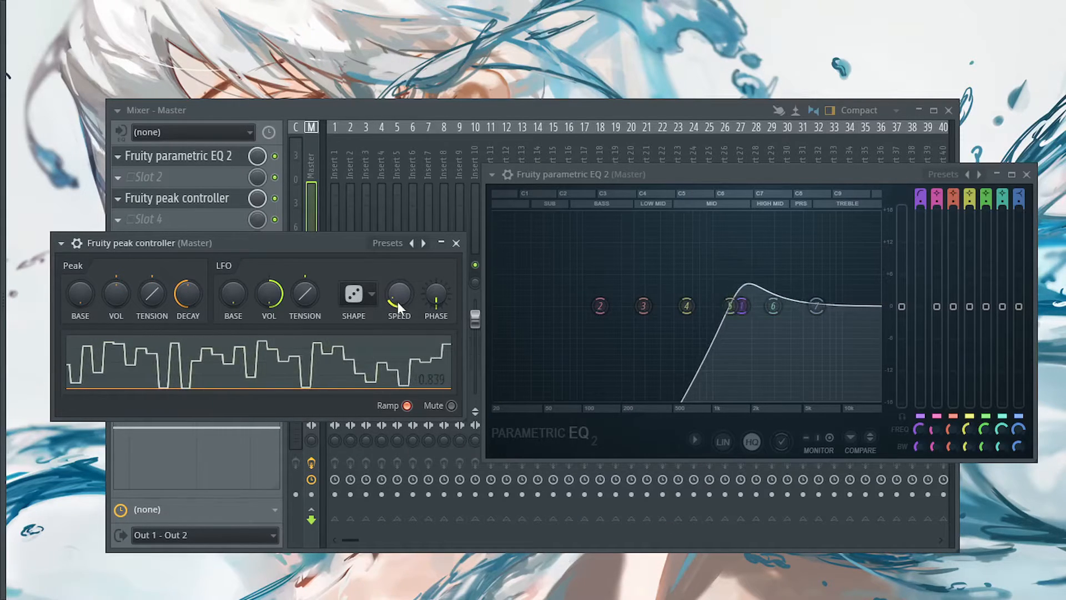
pyautogui.moveTo(742, 306); pyautogui.dragTo(730, 309)
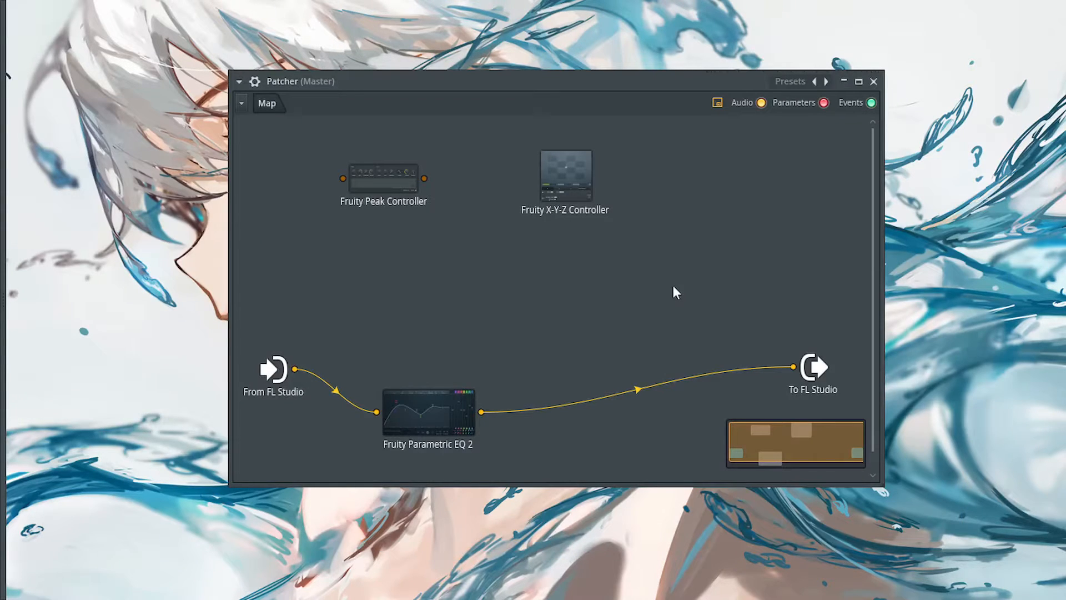
pyautogui.moveTo(473, 230)
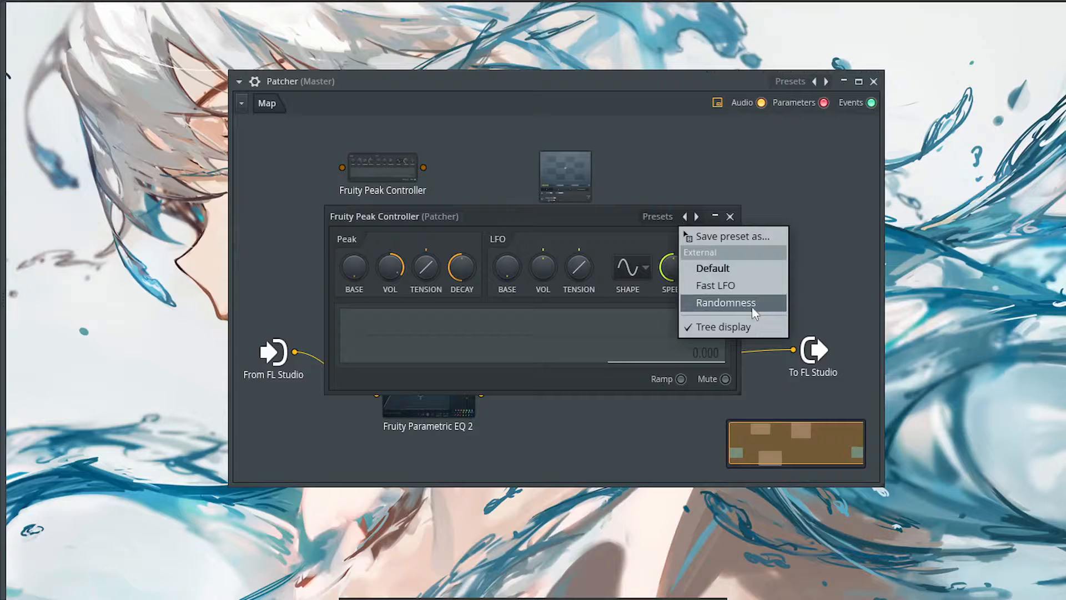
# Choose the Randomness preset for the Peak Controller.
pyautogui.click(726, 302)
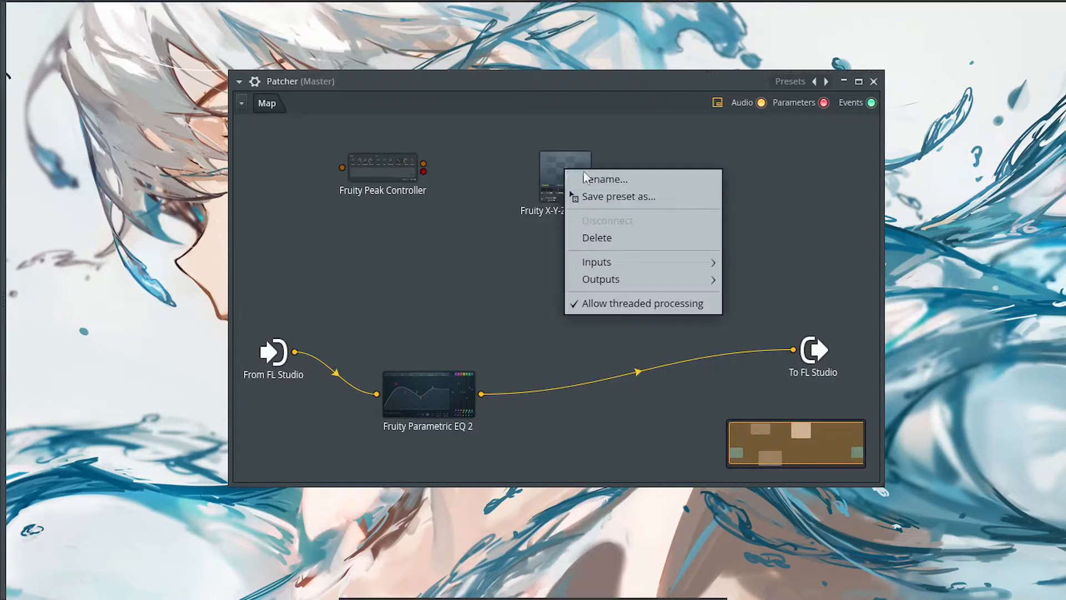
# Enable the X-Y-Z Controller's Z controller output, then open Parametric EQ 2.
pyautogui.click(596, 262)
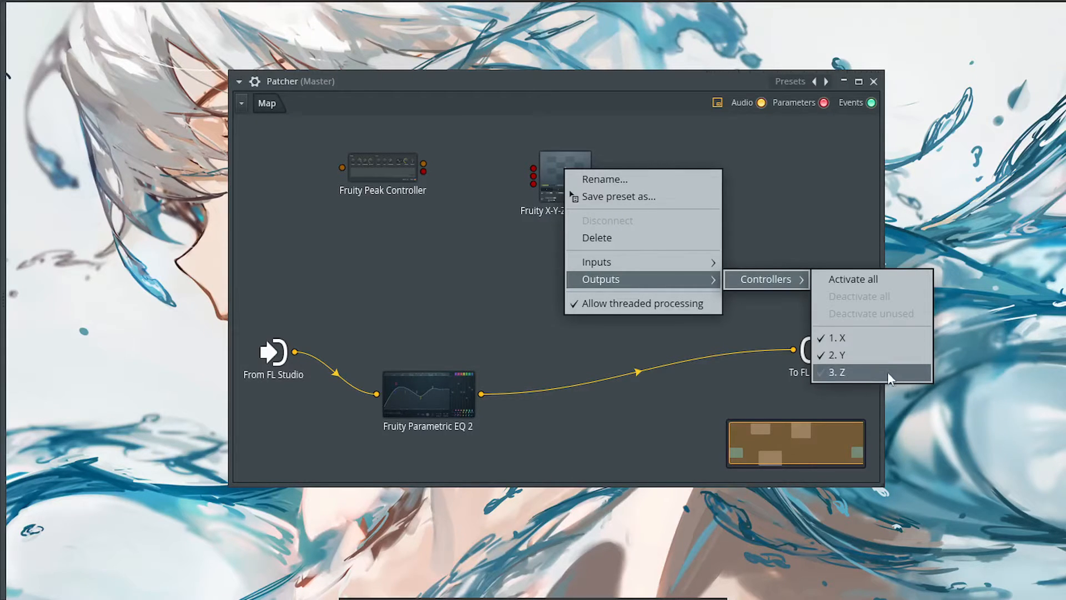
pyautogui.click(845, 372)
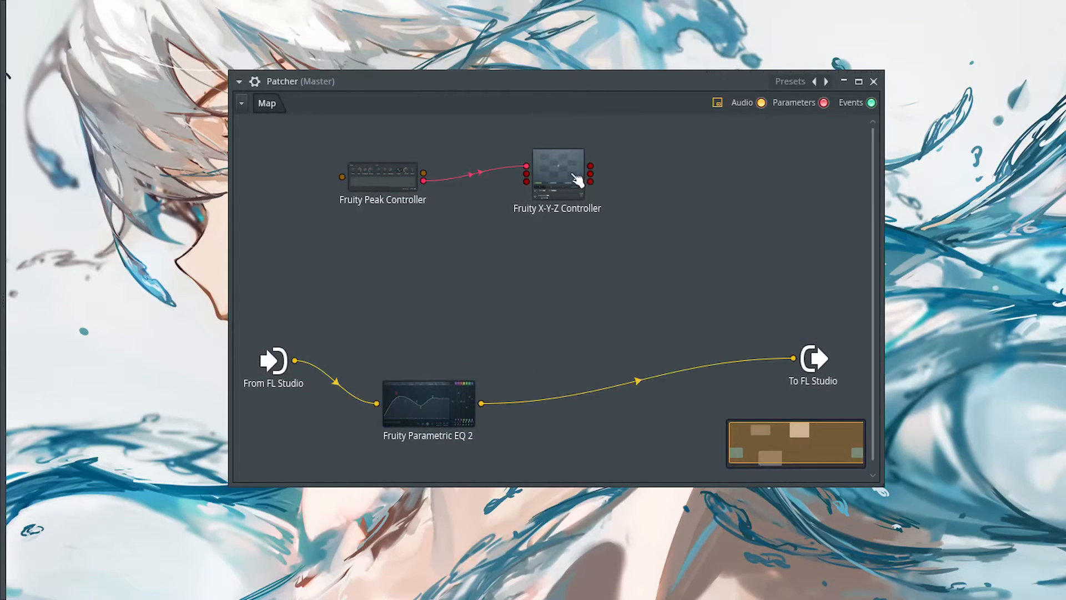
pyautogui.doubleClick(425, 403)
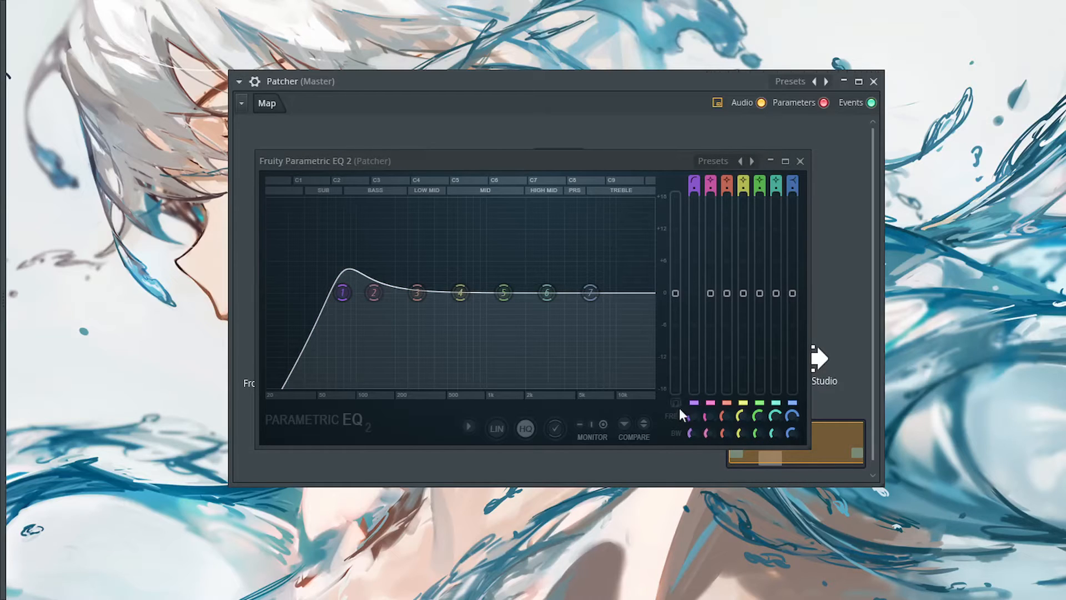
# Touch the EQ's band 1 frequency so it can be linked, then open the X-Y-Z Controller window.
pyautogui.click(801, 161)
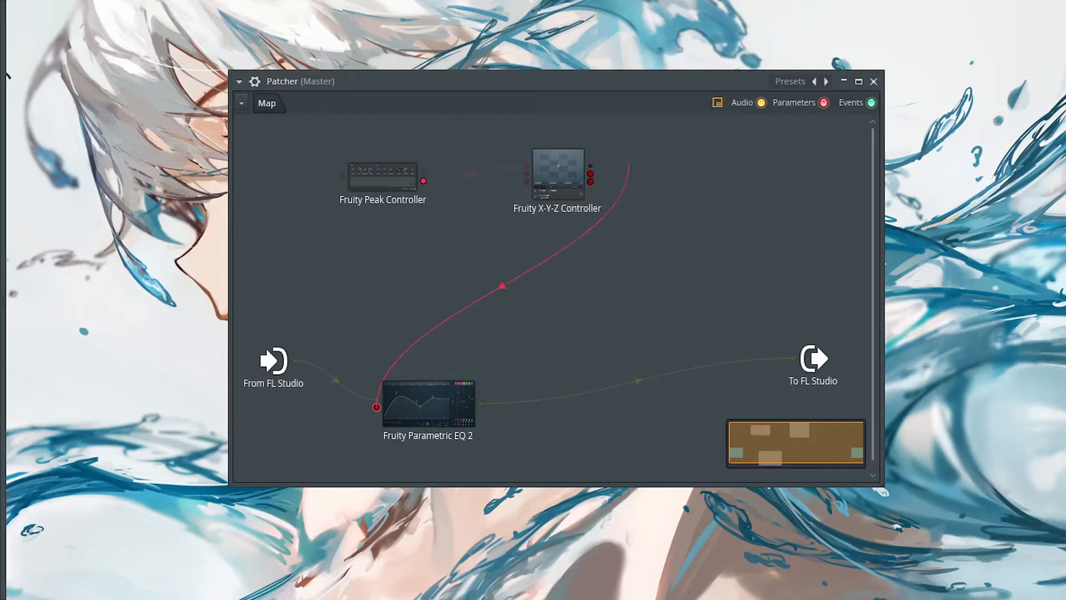
pyautogui.doubleClick(557, 175)
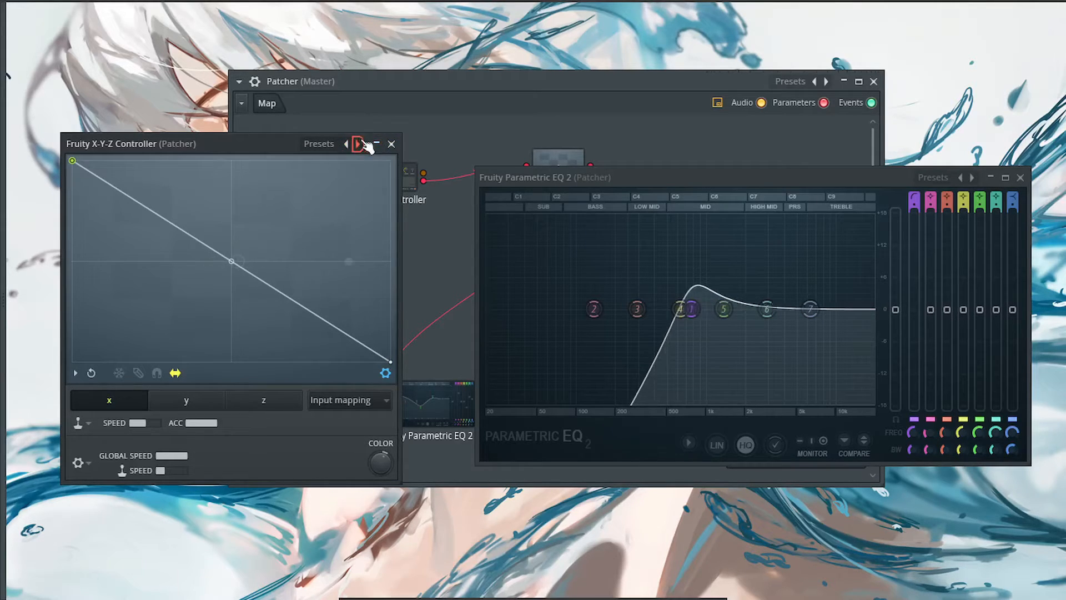
# Close the X-Y-Z Controller window to return to the Patcher map.
pyautogui.click(392, 143)
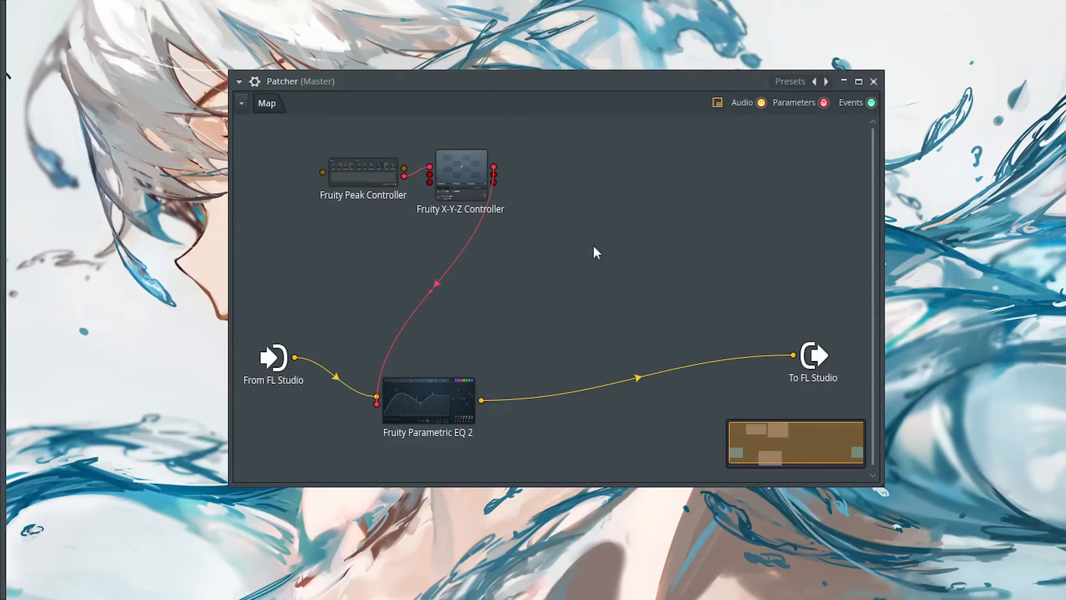
pyautogui.moveTo(612, 253)
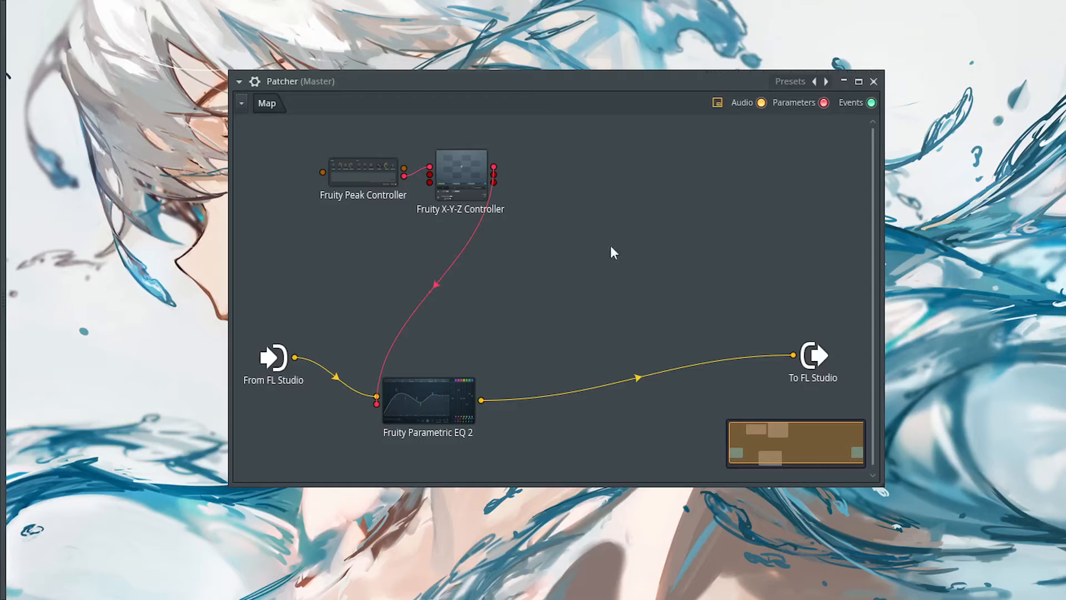
pyautogui.moveTo(354, 212)
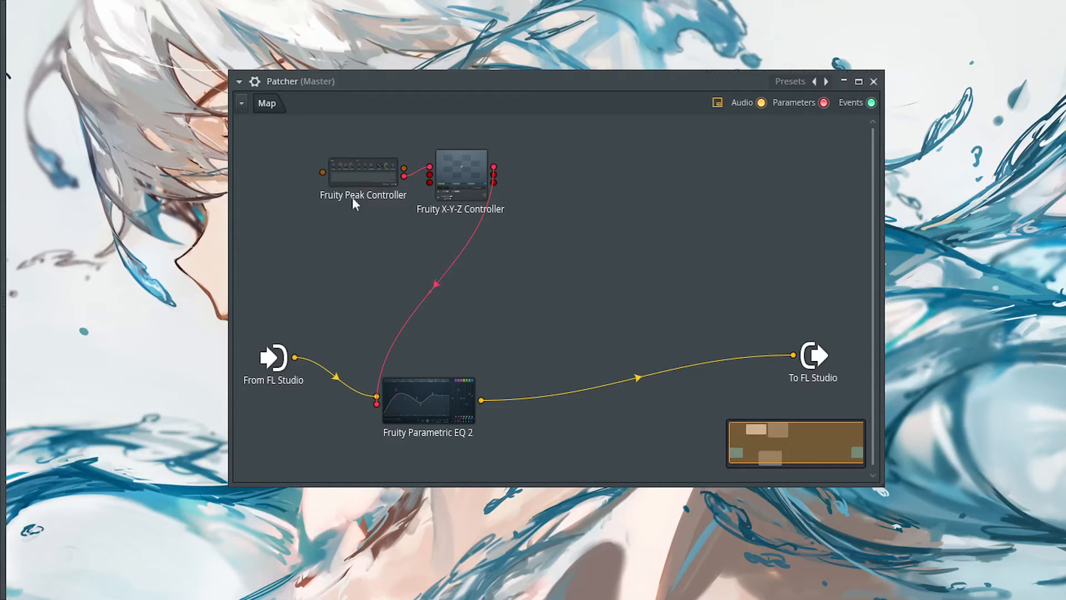